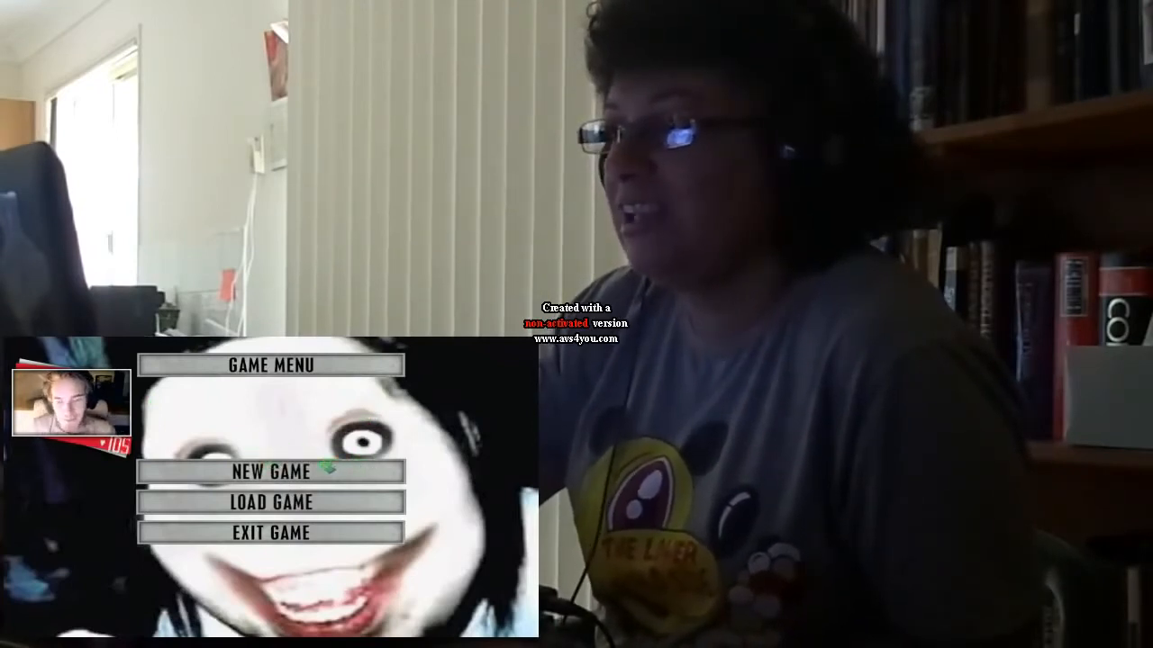
Start a New Game in the embedded horror game footage, reaching its loading screen
{"action": "left_click", "coordinate": [270, 472]}
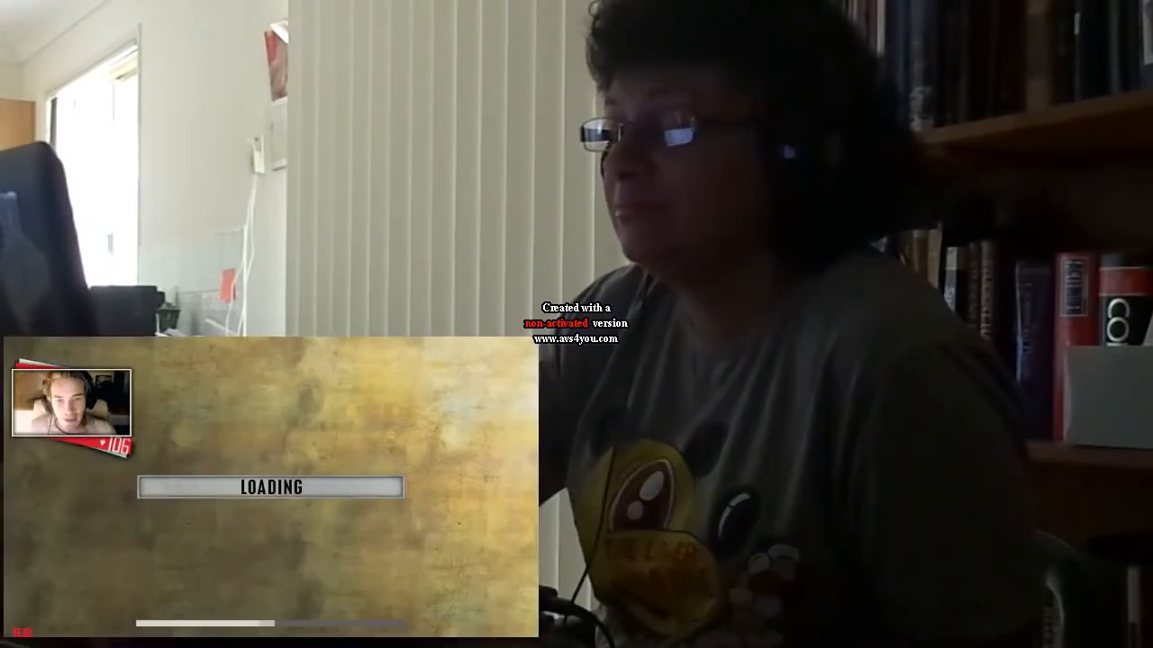